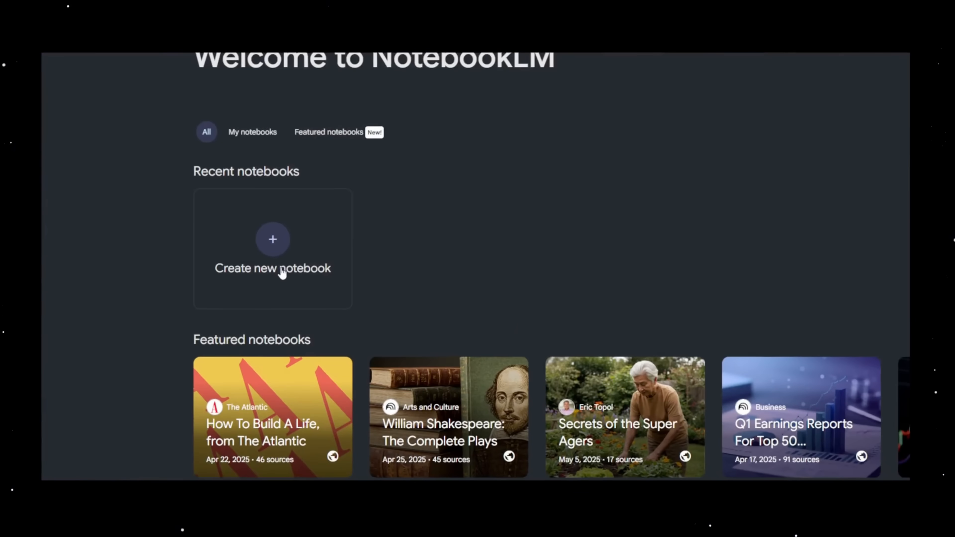
- Create a new notebook from the History Manifesto PDF and open its Video Overview
{"action": "left_click", "coordinate": [273, 240]}
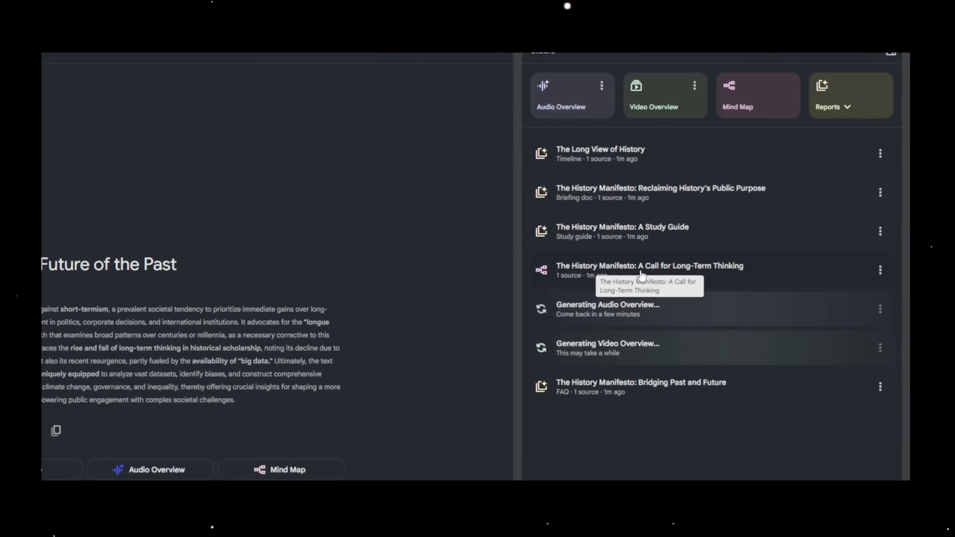
{"action": "left_click", "coordinate": [644, 265]}
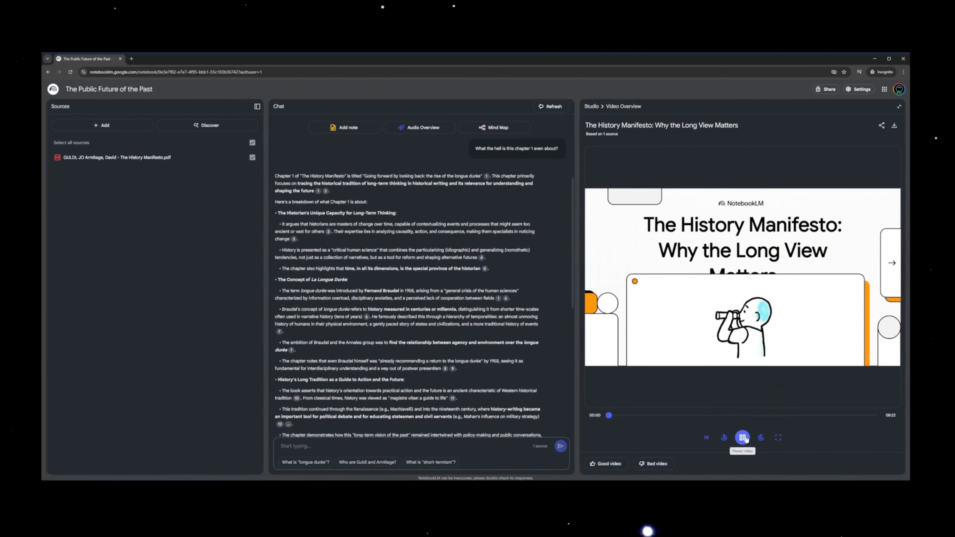
{"action": "left_click", "coordinate": [742, 438]}
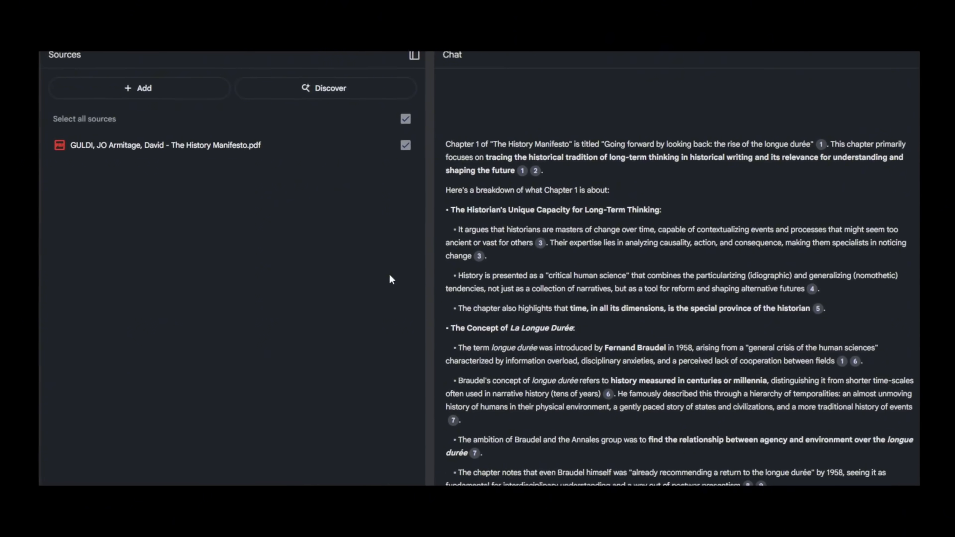
{"action": "scroll", "scroll_direction": "down", "scroll_amount": 3}
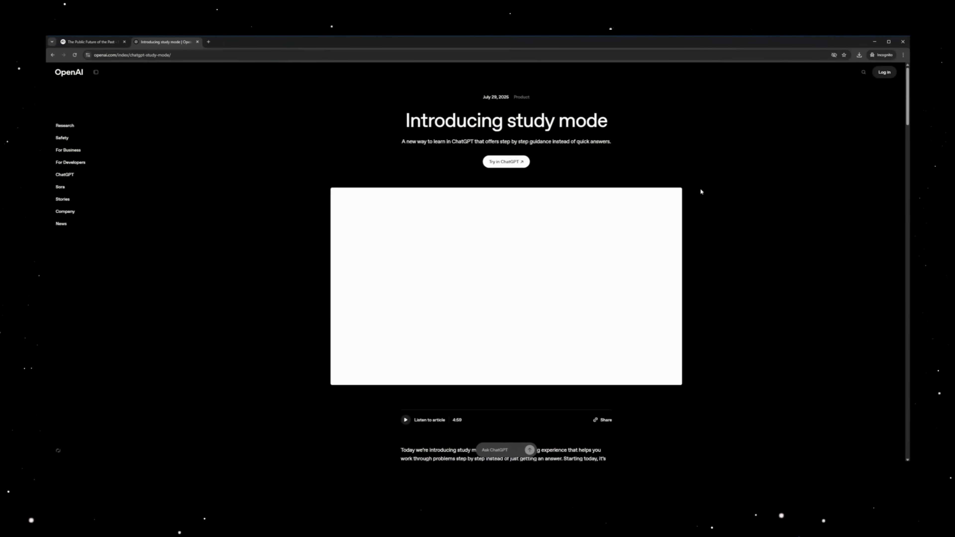
- View the Introducing study mode article on openai.com and scroll into its content
{"action": "left_click", "coordinate": [475, 226]}
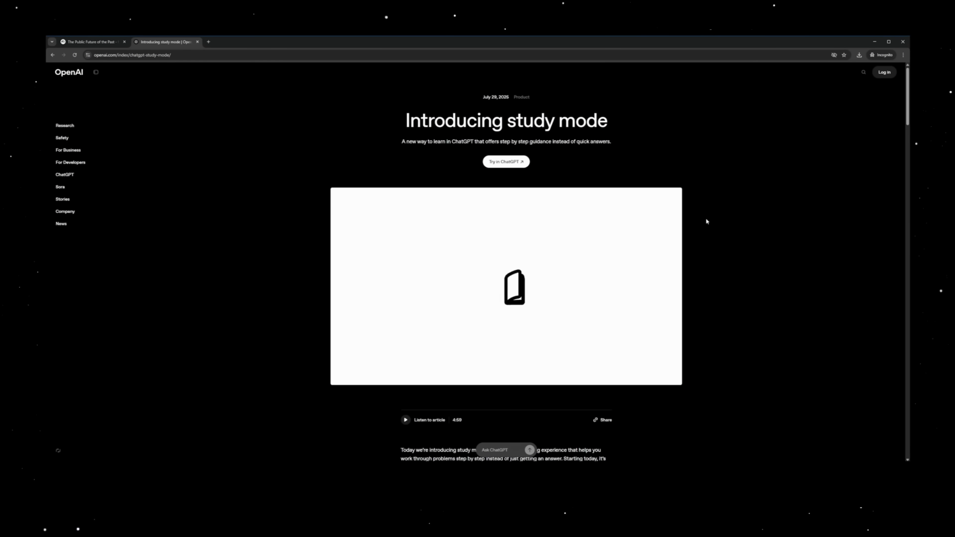
{"action": "scroll", "scroll_direction": "down", "scroll_amount": 3}
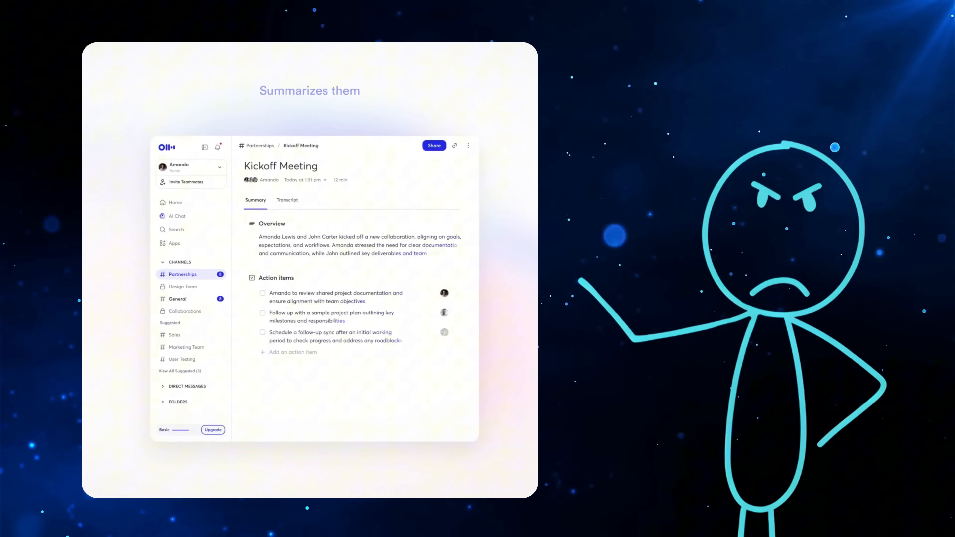
{"action": "scroll", "scroll_direction": "down", "scroll_amount": 3}
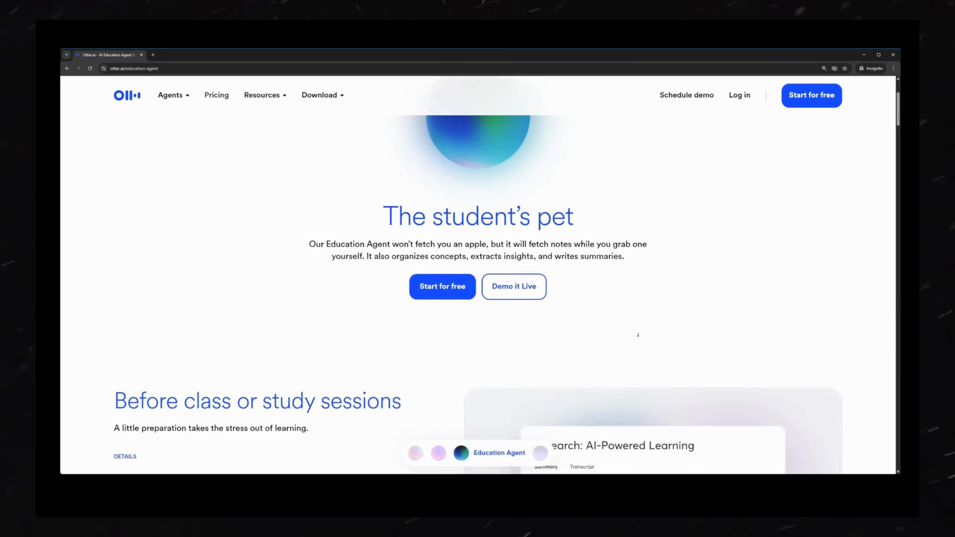
{"action": "scroll", "scroll_direction": "down", "scroll_amount": 3}
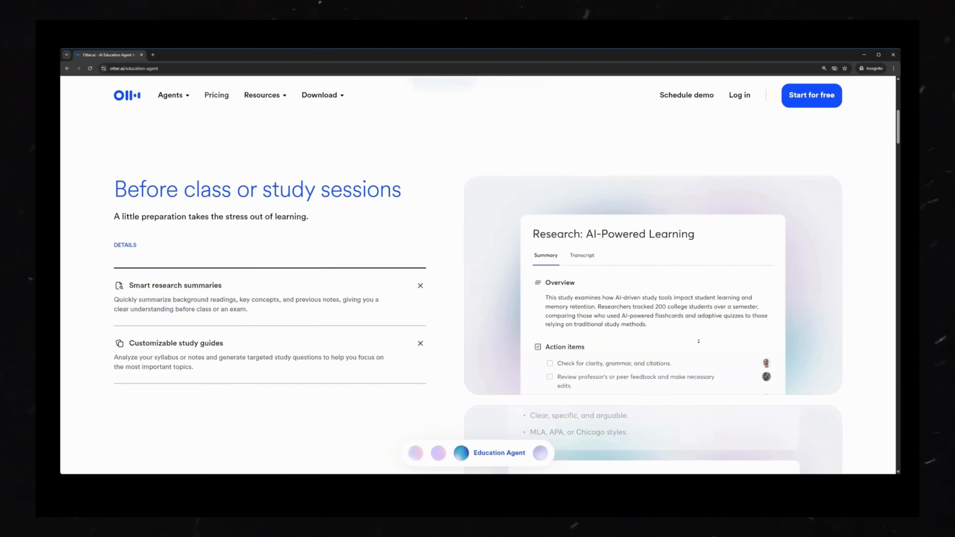
{"action": "scroll", "scroll_direction": "down", "scroll_amount": 3}
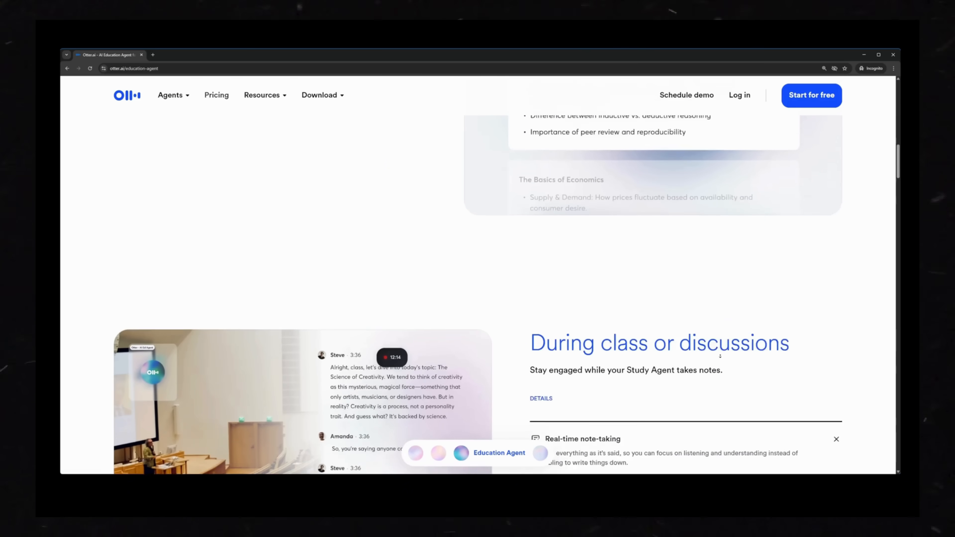
{"action": "scroll", "scroll_direction": "down", "scroll_amount": 3}
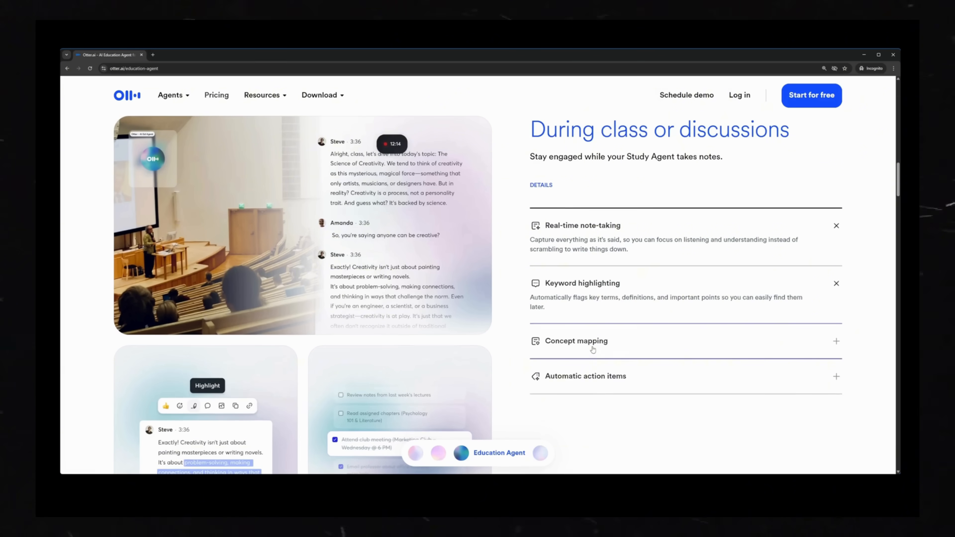
{"action": "scroll", "scroll_direction": "down", "scroll_amount": 3}
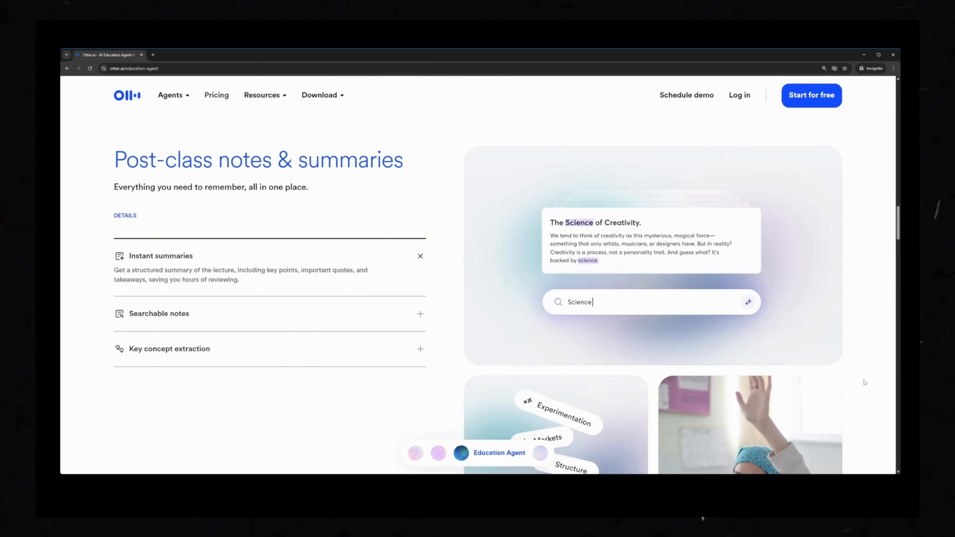
{"action": "scroll", "scroll_direction": "down", "scroll_amount": 3}
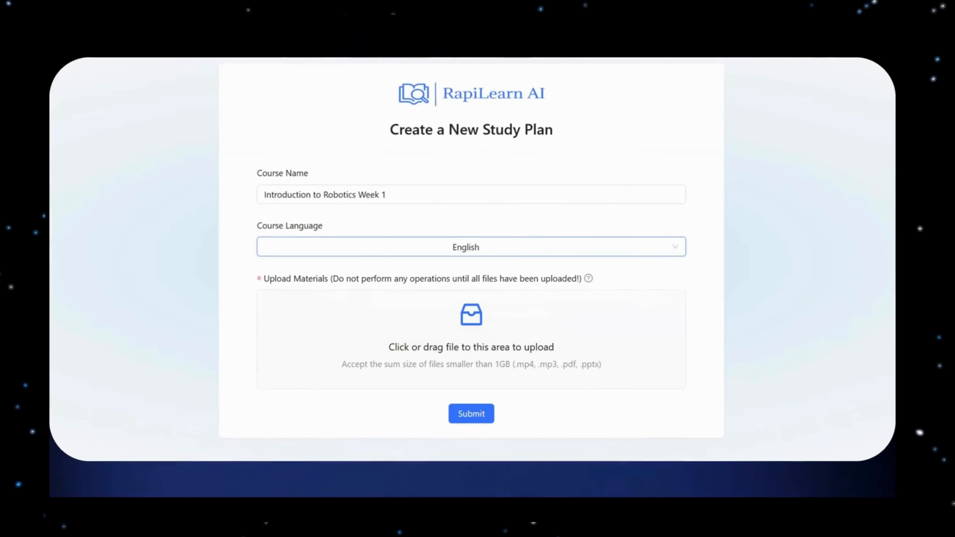
- Add the lecture videos as course materials and submit the new robotics study plan
{"action": "left_click", "coordinate": [471, 324]}
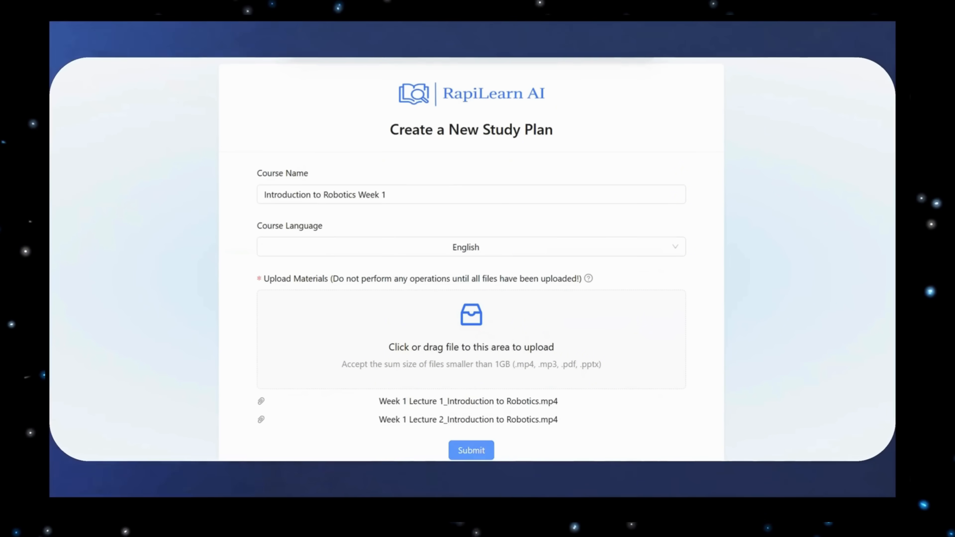
{"action": "left_click", "coordinate": [471, 450]}
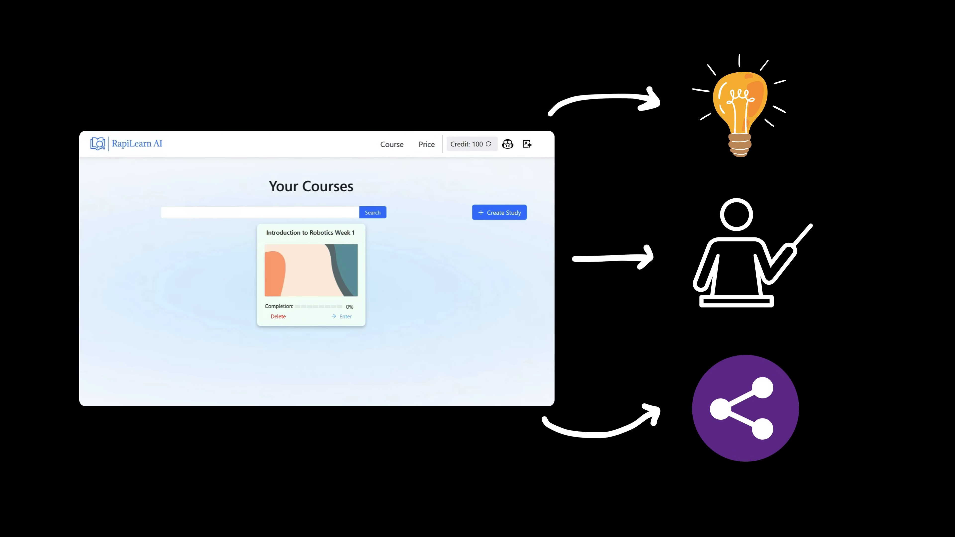
- In Introduction to Robotics Week 1, review the exercises and wrong answers, then ask the assistant what automata means
{"action": "left_click", "coordinate": [341, 317]}
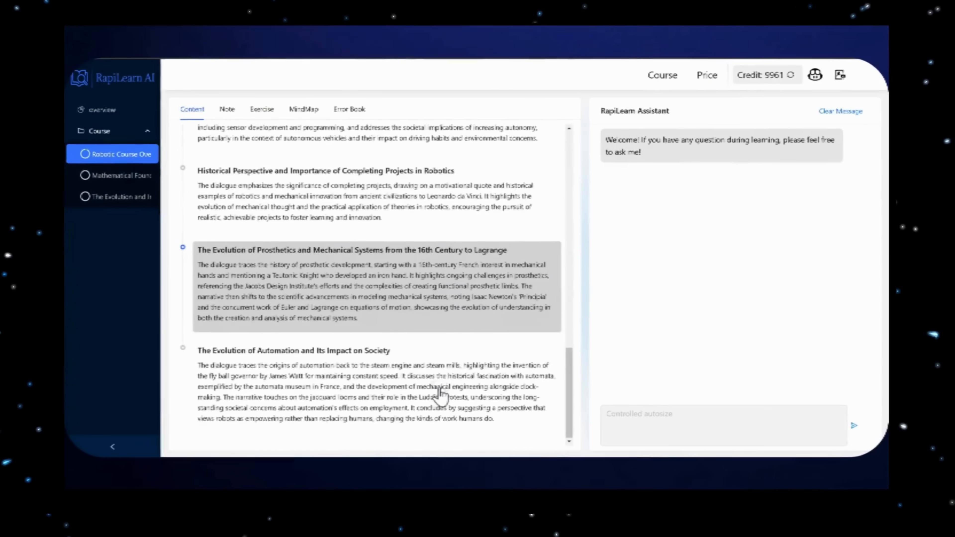
{"action": "left_click", "coordinate": [261, 109]}
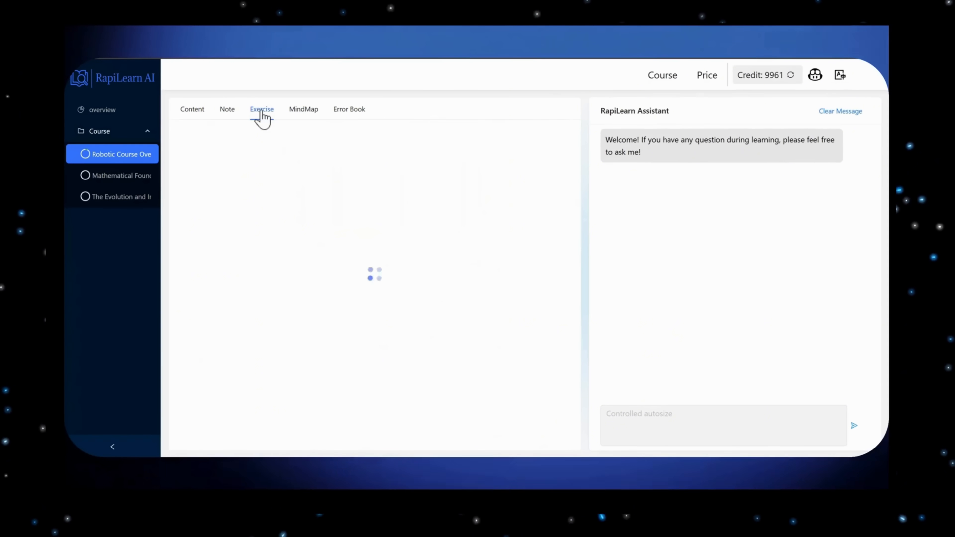
{"action": "left_click", "coordinate": [349, 109]}
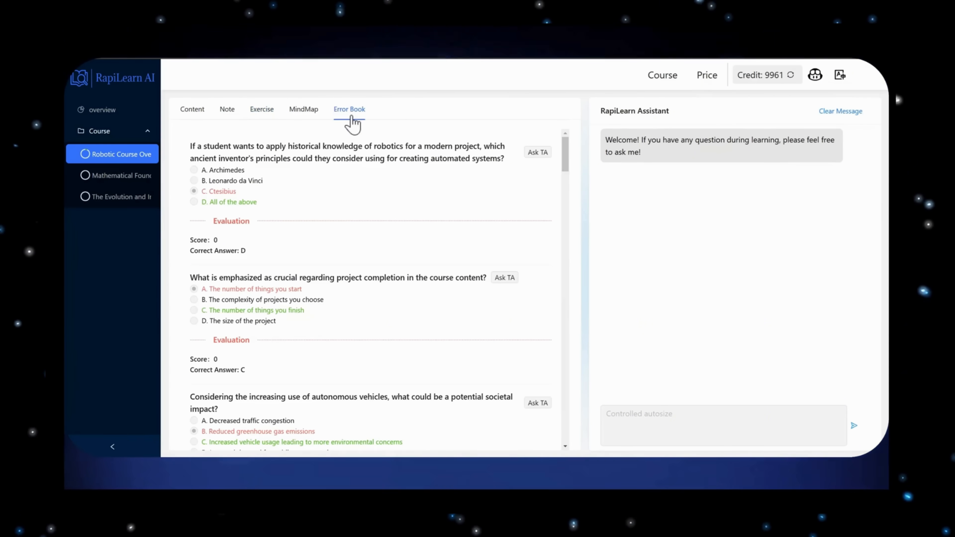
{"action": "left_click", "coordinate": [303, 109]}
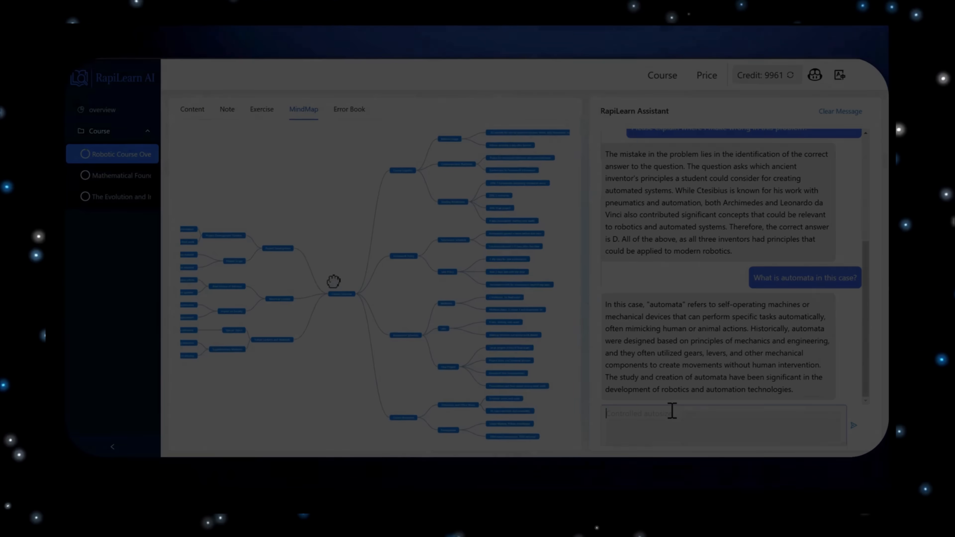
{"action": "left_click", "coordinate": [350, 110]}
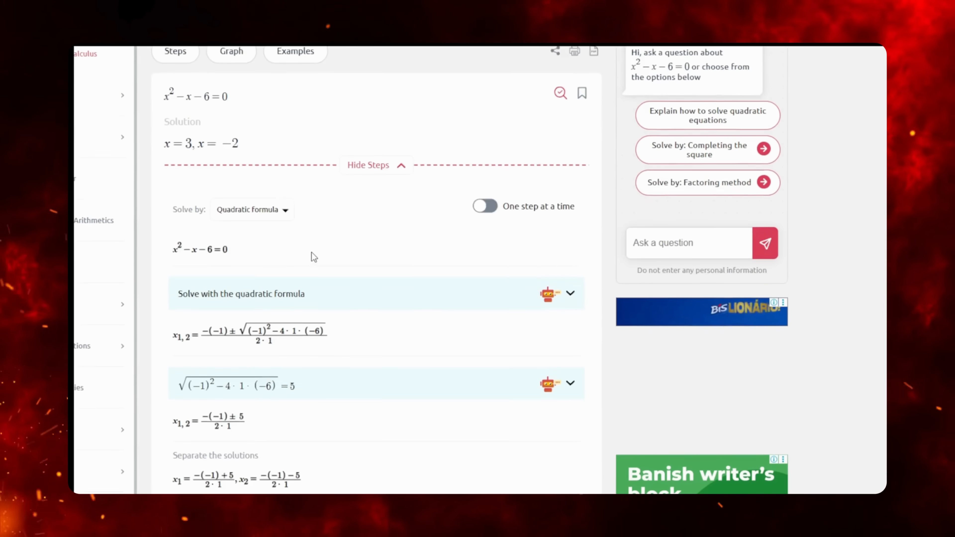
- Scroll through the solution steps for x²−x−6=0 and the derivative of (3x²+2)(3x+2)
{"action": "scroll", "scroll_direction": "down", "scroll_amount": 3}
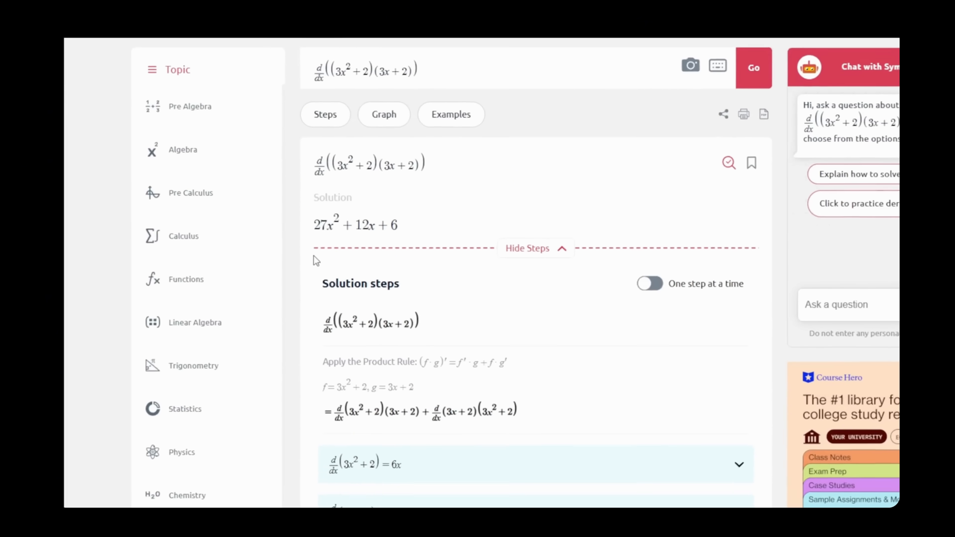
{"action": "scroll", "scroll_direction": "down", "scroll_amount": 3}
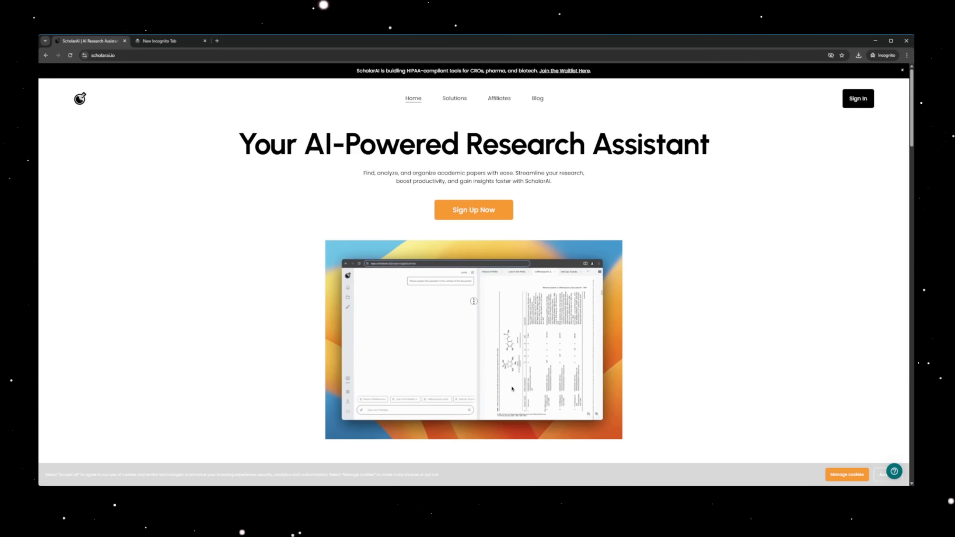
- Scroll the scholarai.io homepage down to 'Revolutionizing Every Step of Your Research Process'
{"action": "scroll", "scroll_direction": "down", "scroll_amount": 3}
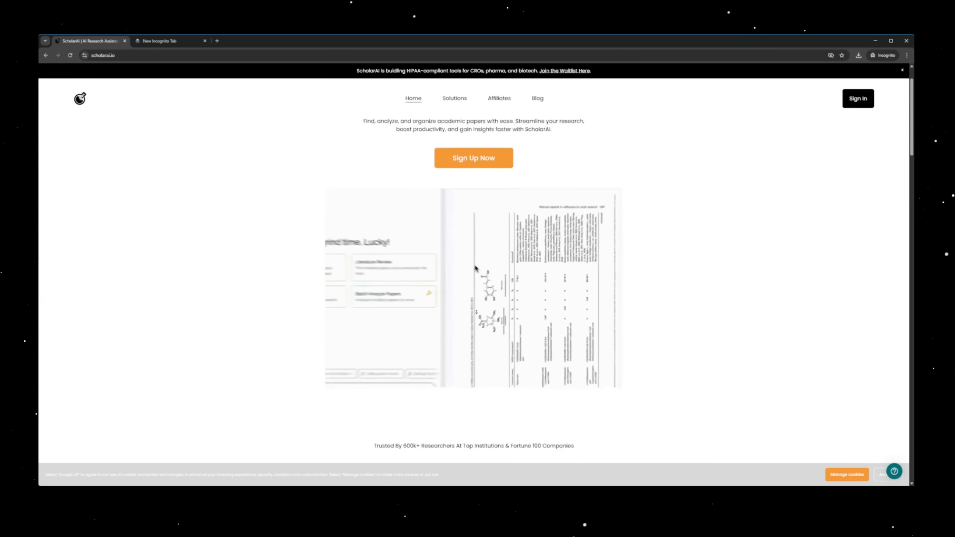
{"action": "scroll", "scroll_direction": "down", "scroll_amount": 3}
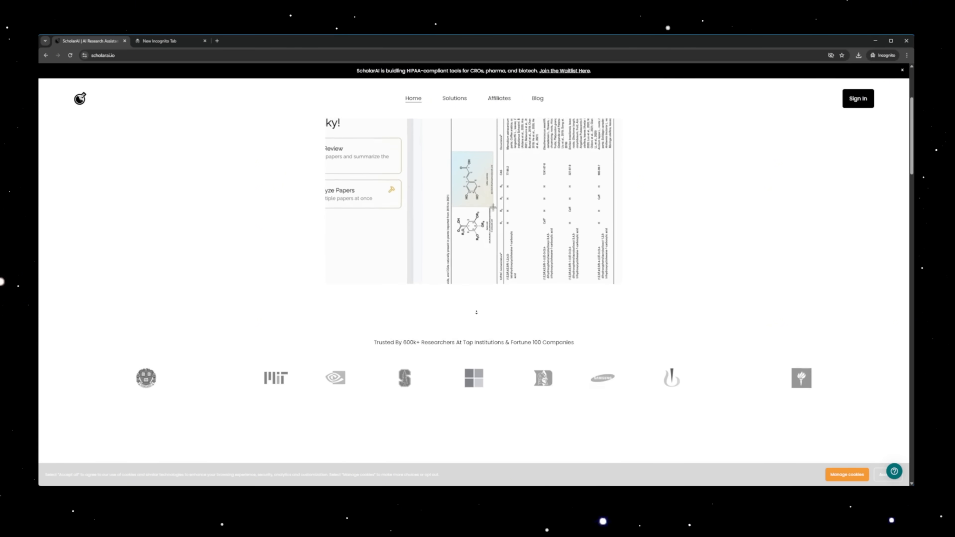
{"action": "scroll", "scroll_direction": "down", "scroll_amount": 3}
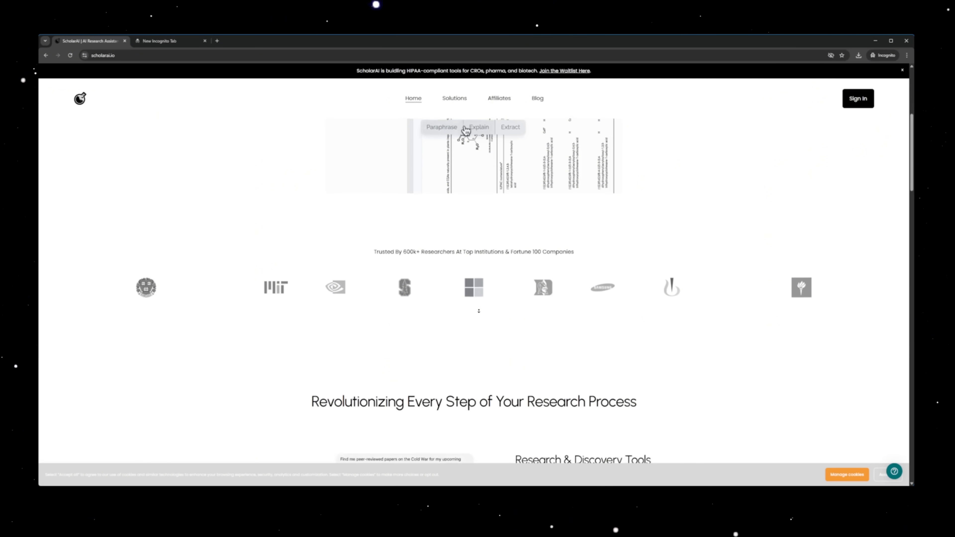
{"action": "scroll", "scroll_direction": "down", "scroll_amount": 3}
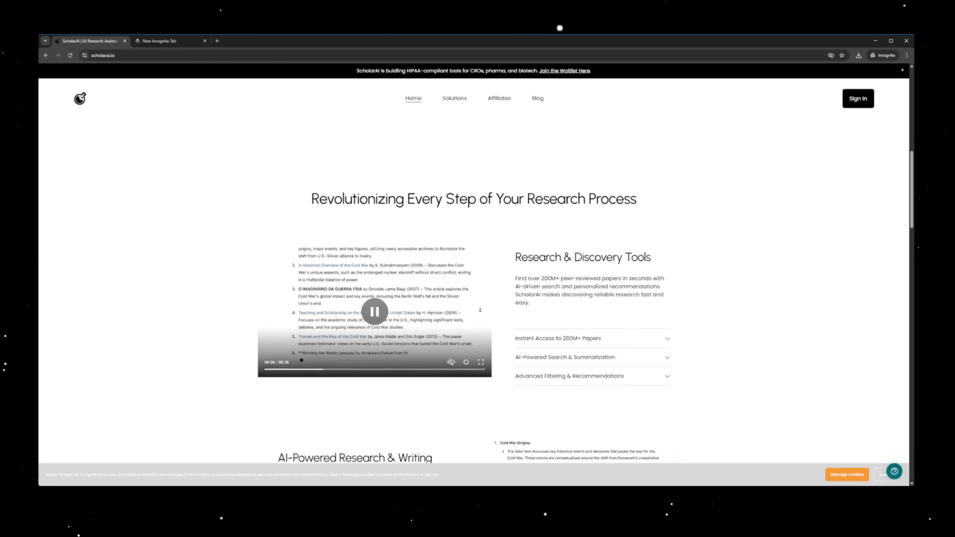
{"action": "scroll", "scroll_direction": "down", "scroll_amount": 3}
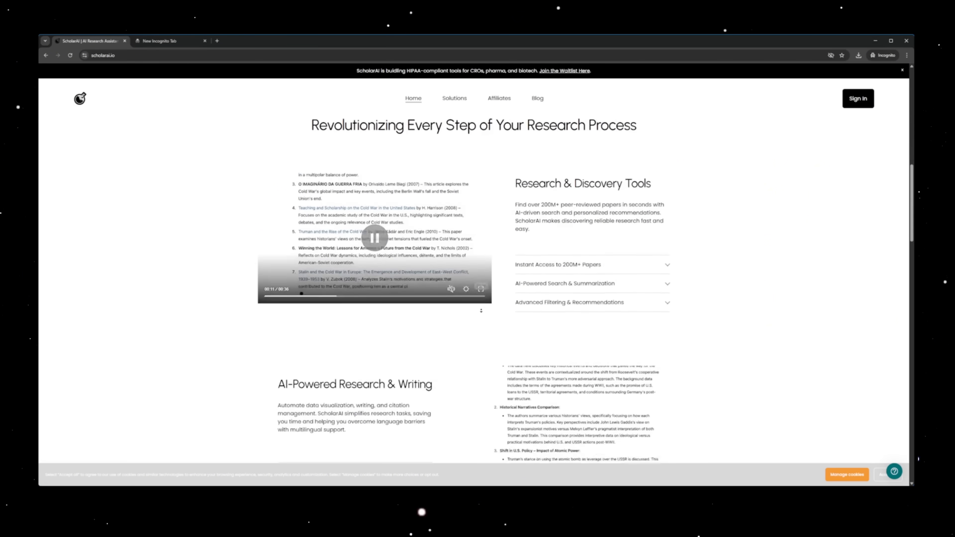
{"action": "scroll", "scroll_direction": "down", "scroll_amount": 3}
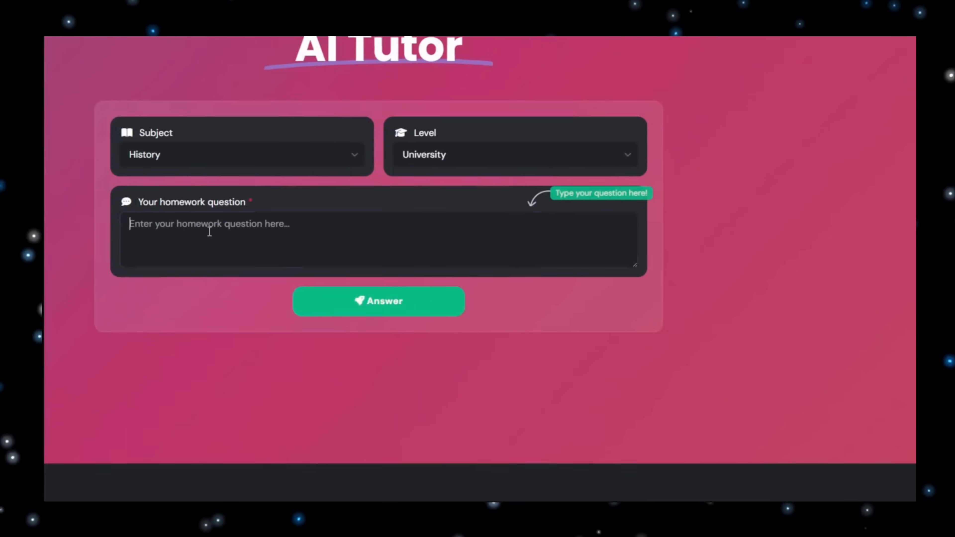
- Ask the History tutor to analyze the political, economic and social factors behind the Western Roman Empire's fall
{"action": "type", "text": "Analyze the political, economic, and social factors that contributed to the fall of the Roman Empire in the West by the 5th century CE. In your answer, evaluate which factor you believe was most significant and explain why."}
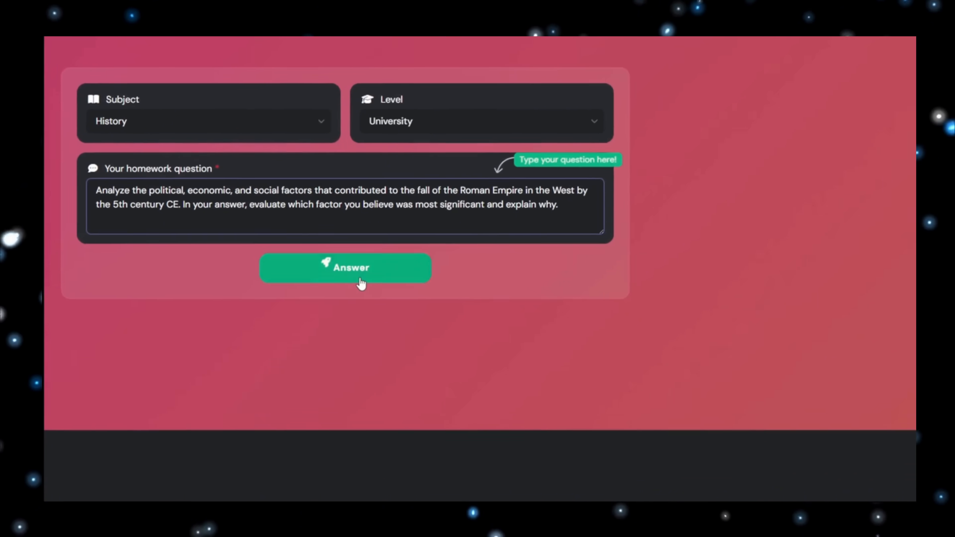
{"action": "left_click", "coordinate": [345, 268]}
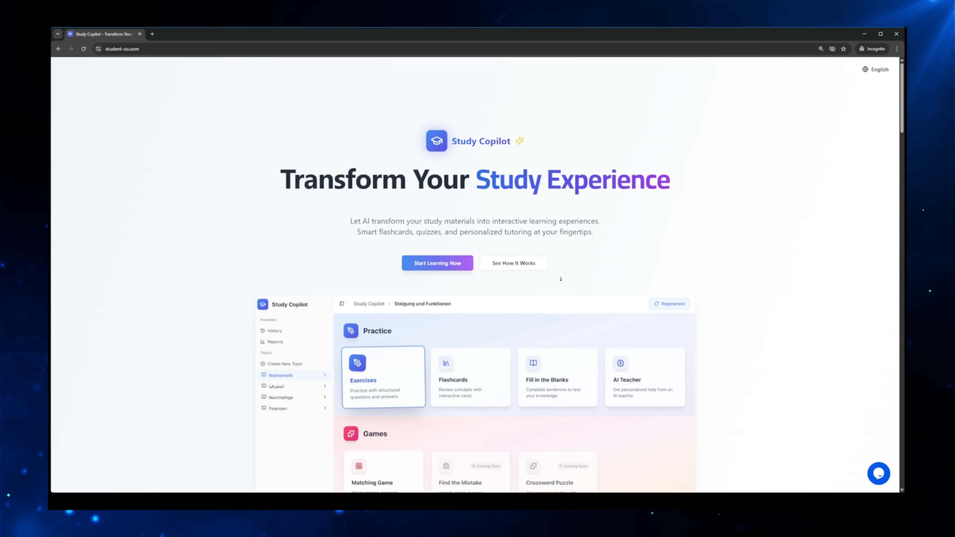
- Browse the Study Copilot homepage and flip a flashcard
{"action": "scroll", "scroll_direction": "down", "scroll_amount": 3}
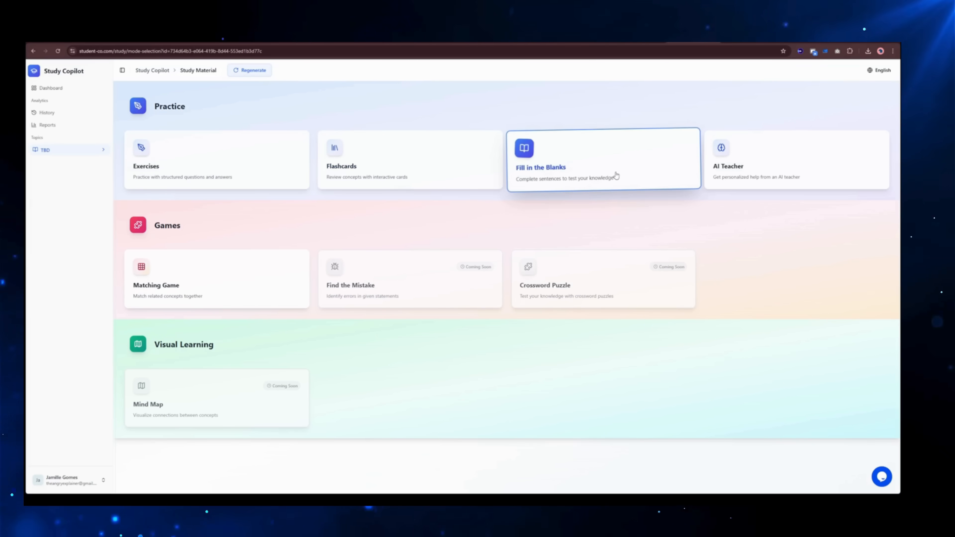
{"action": "mouse_move", "coordinate": [242, 275]}
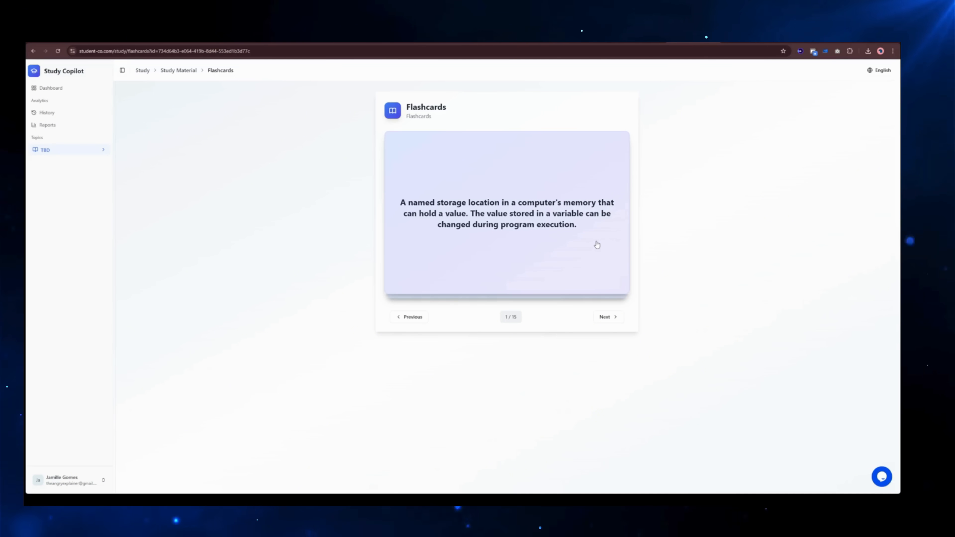
{"action": "left_click", "coordinate": [609, 317]}
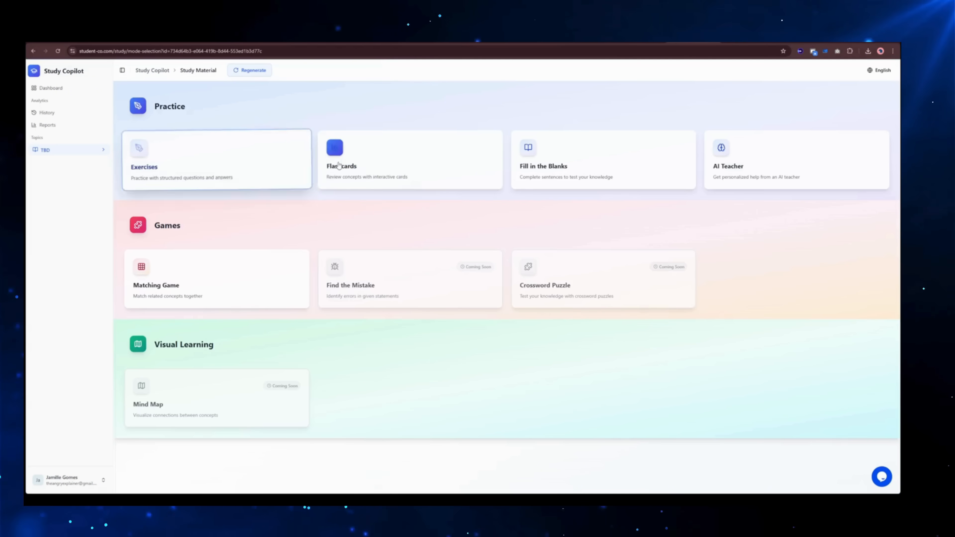
- Start a voice call with the AI Teacher, then view the study time and session Reports
{"action": "left_click", "coordinate": [756, 167]}
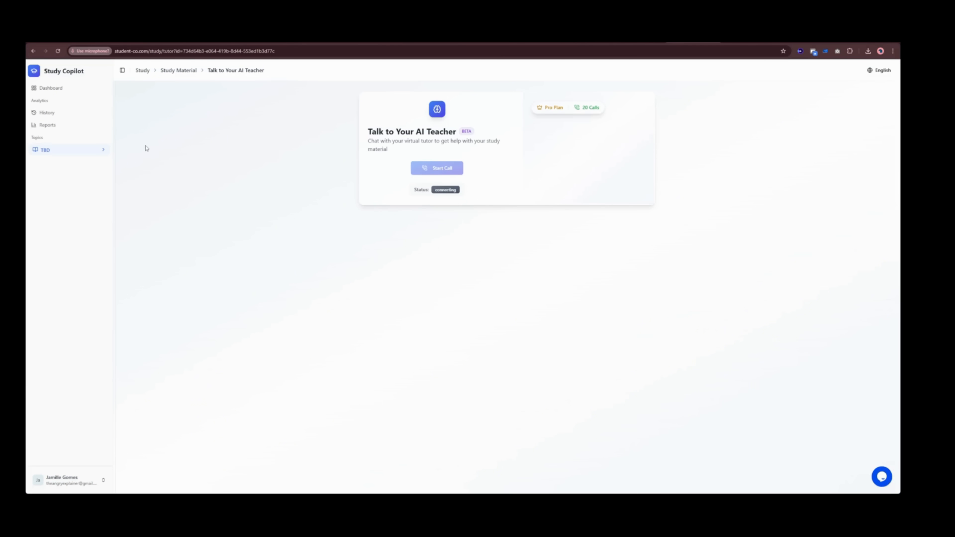
{"action": "left_click", "coordinate": [437, 168]}
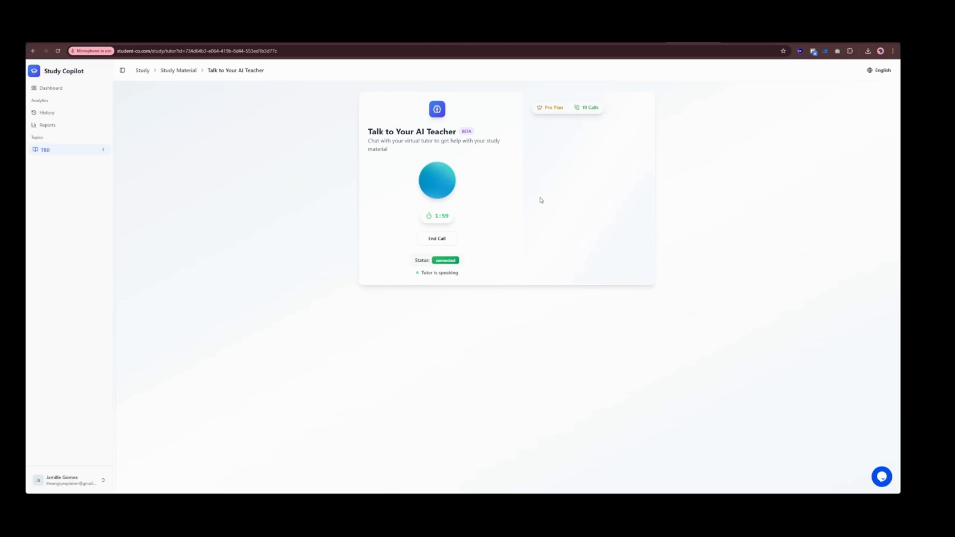
{"action": "left_click", "coordinate": [48, 125]}
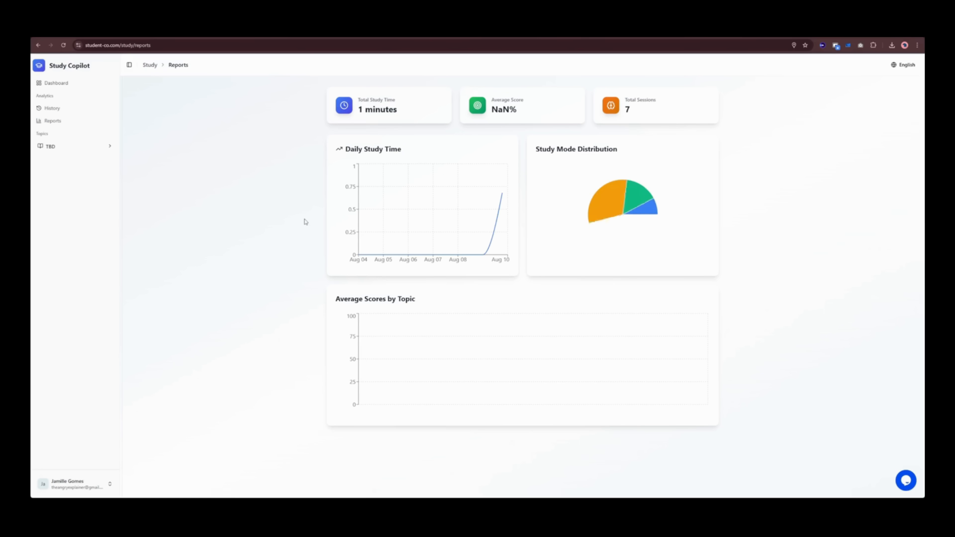